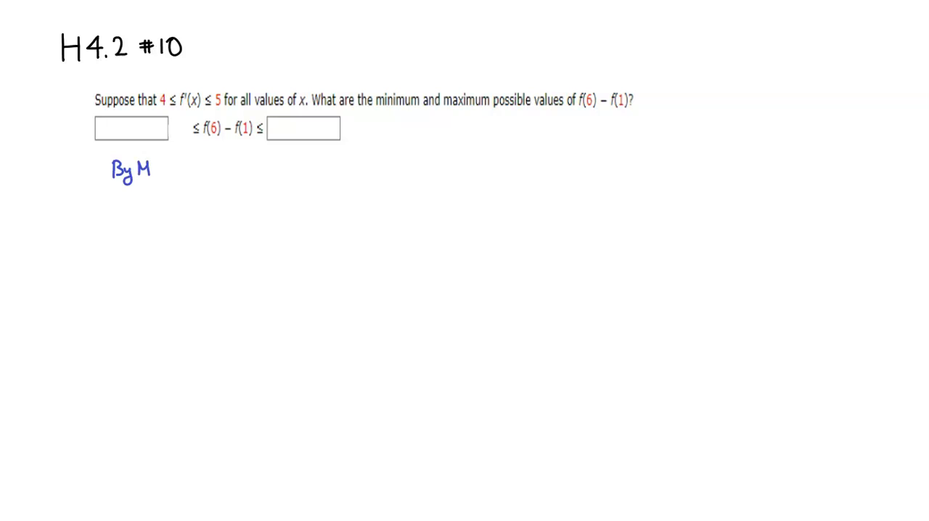
Handwrite 'By M.V.Thm, ∃ c∈(1,6) s.t. f'(c) = f(6)−f(1)' below the pasted problem
text(.V.T)
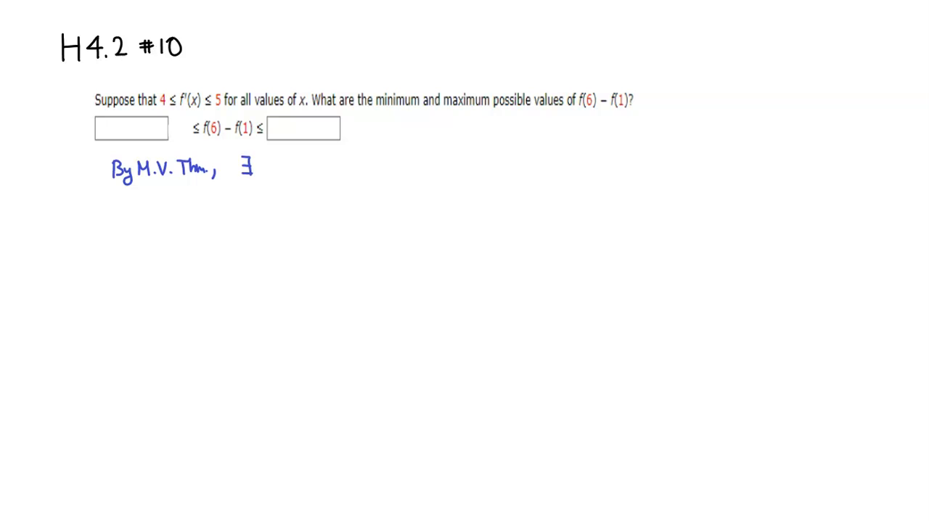
text(c∈)
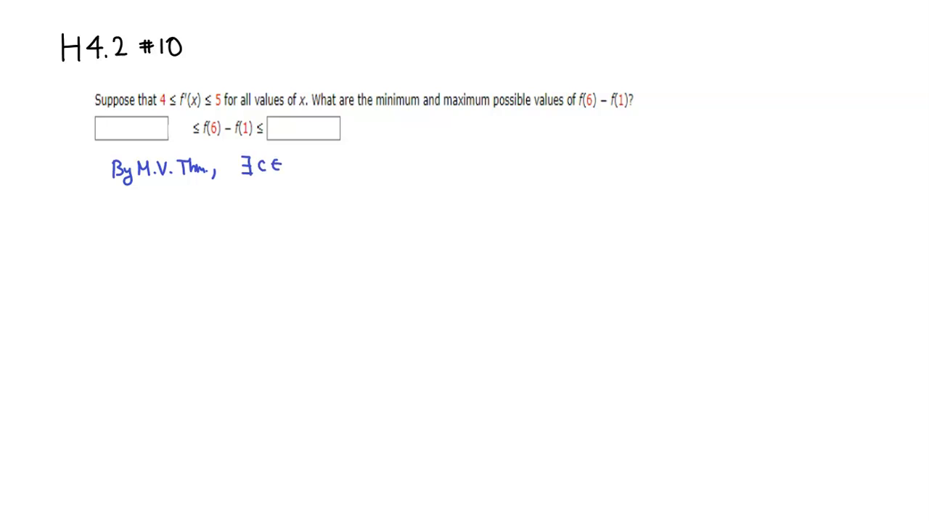
text((1,)
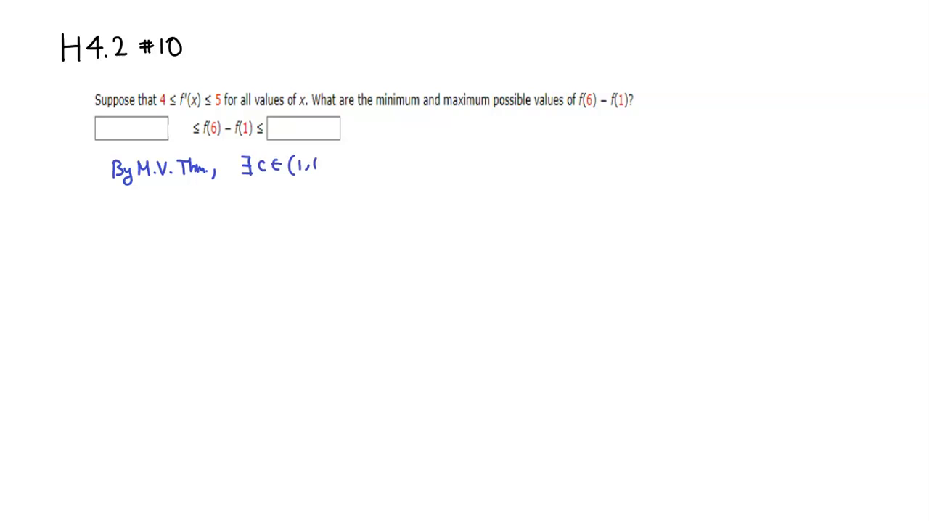
text(6) s.)
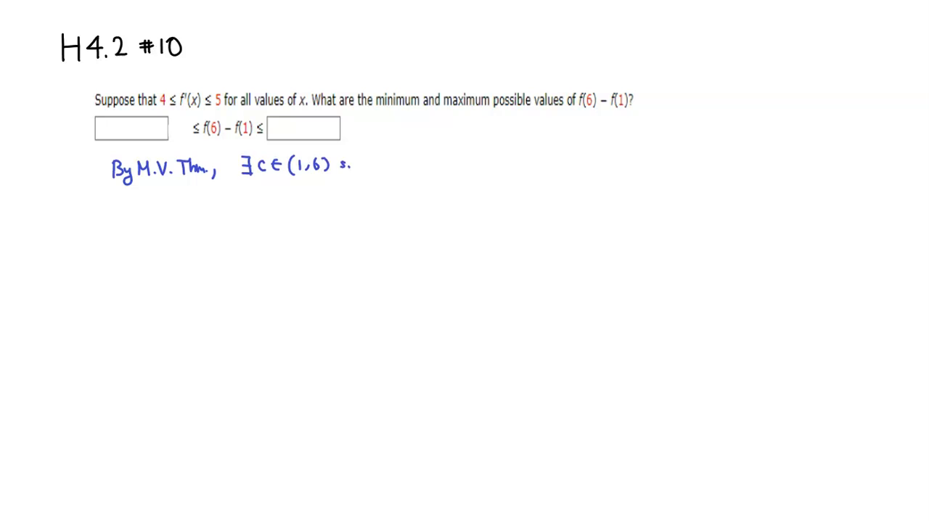
text(t.)
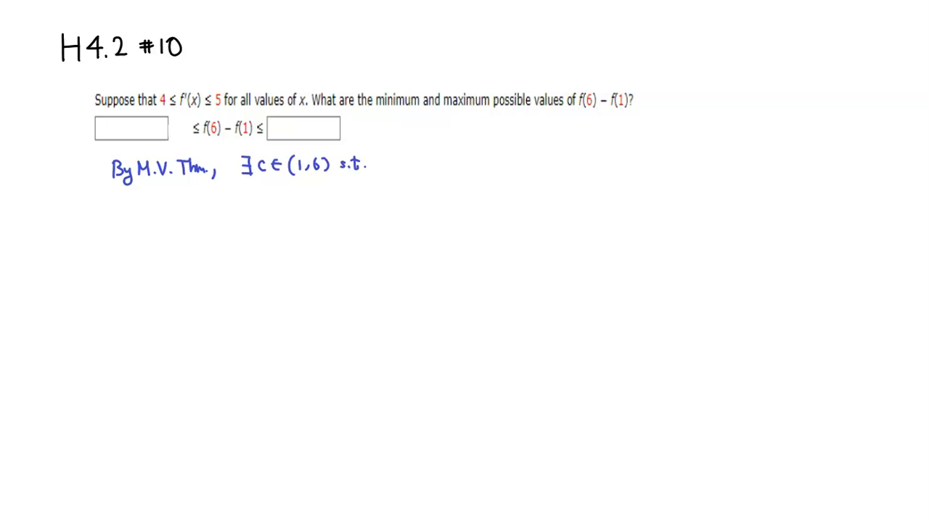
text(f)
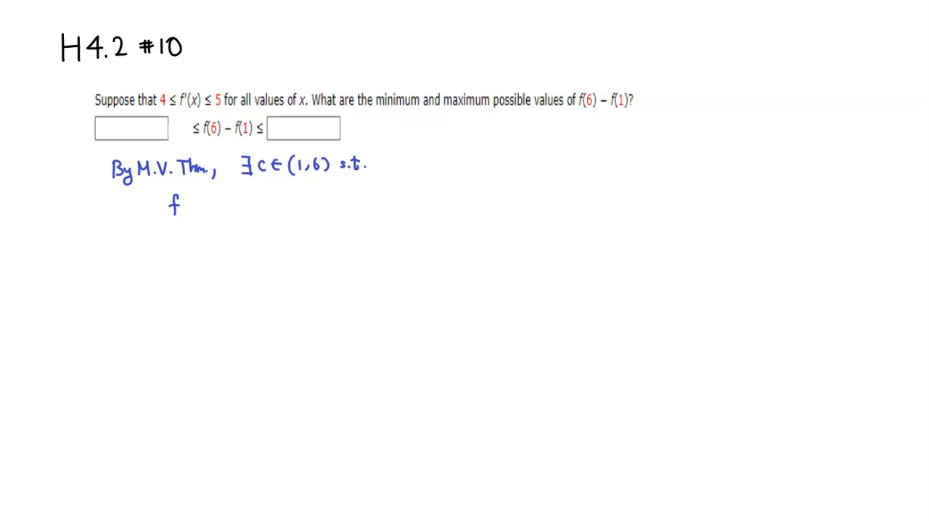
text(f'(c))
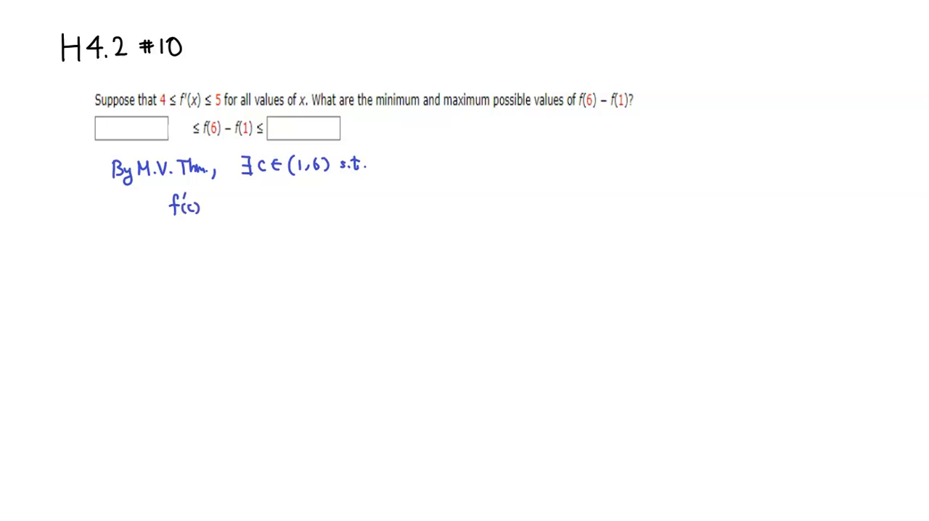
text(=)
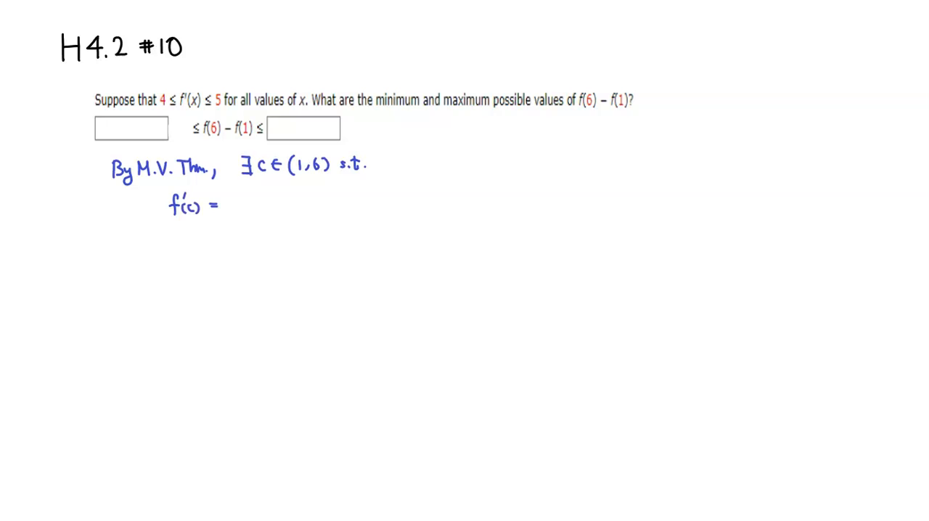
text(f(6))
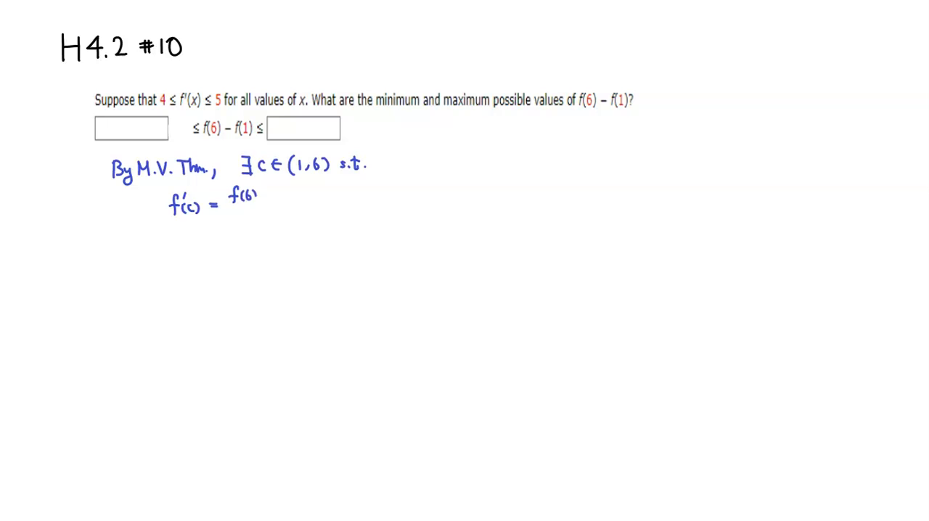
text(-f(1) / 6 - 1)
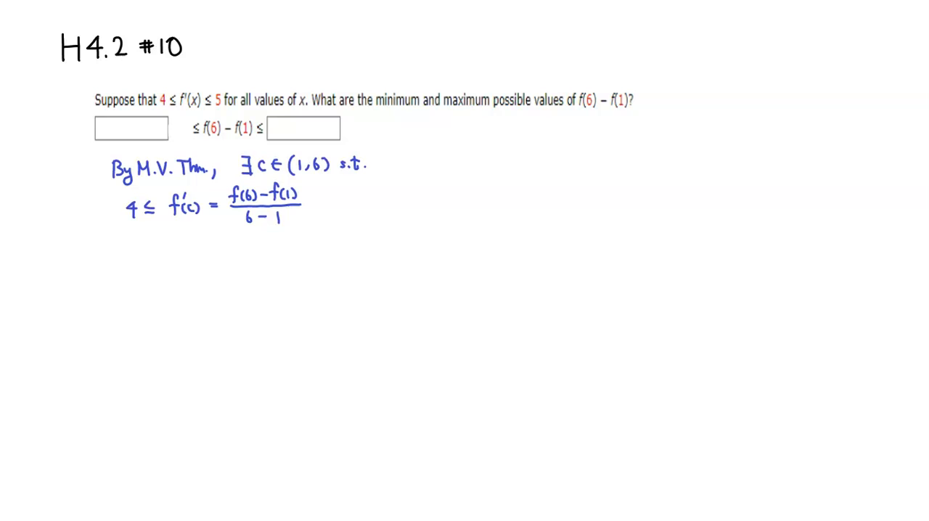
Handwrite '4 ≤' before f'(c), the fraction over 6−1, '≤ 5', and '⇒ 4 ≤' on the next line
text(≤ 5)
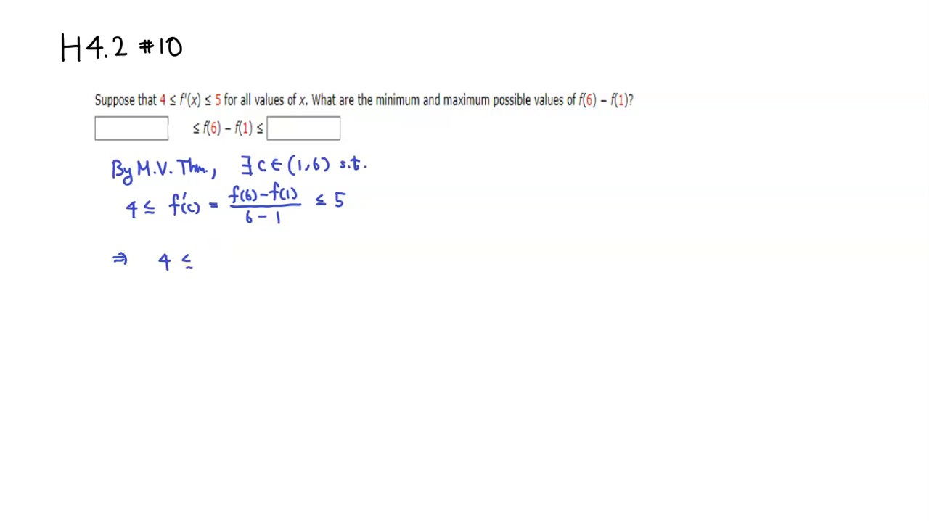
Handwrite (f(6)−f(1))/5 ≤ 5 after '⇒ 4 ≤', then '×5 ⇒' and '20 ≤' on the next line
text(f(6)-f(1))/5 <)
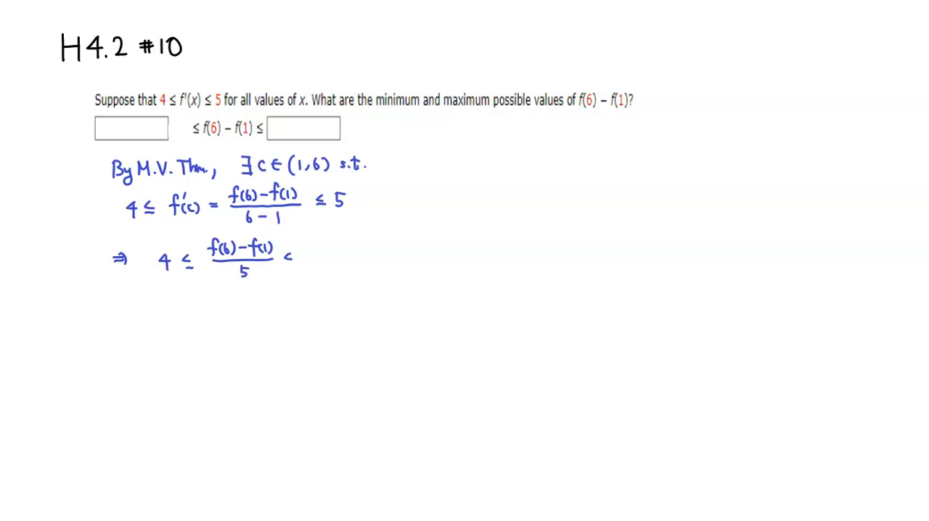
text(≤ 5)
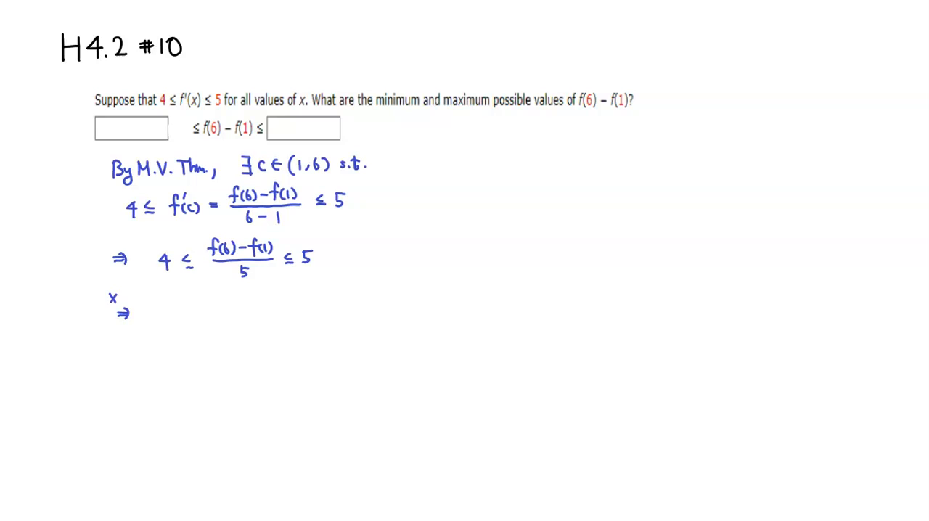
text(5)
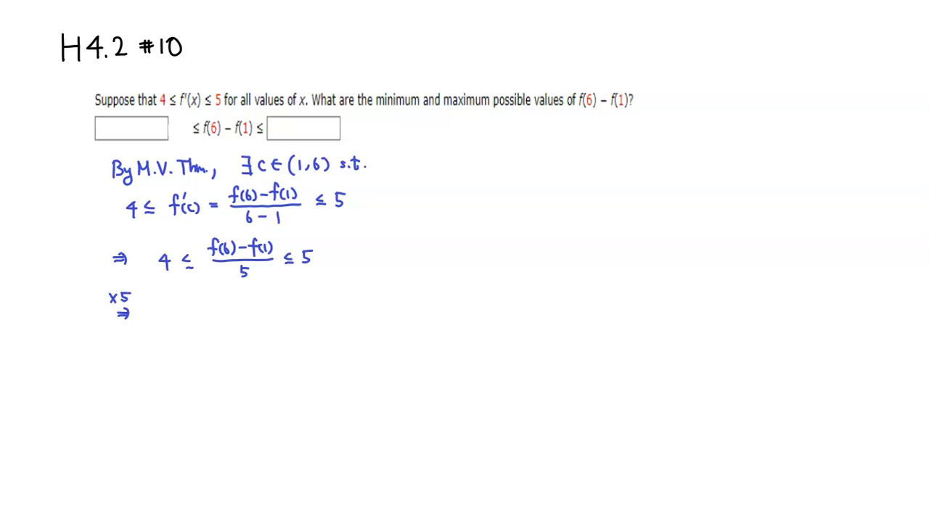
text(20 ≤)
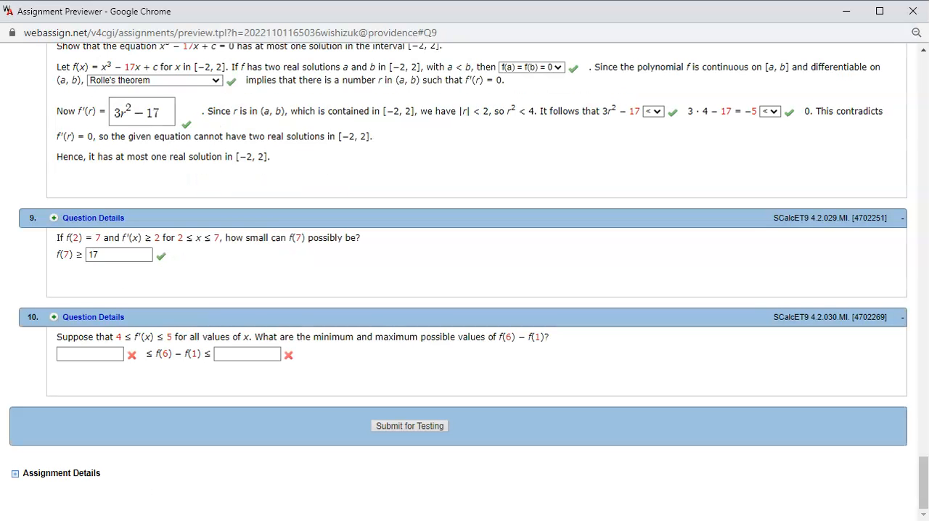
Enter 20 as the minimum and 25 as the maximum of f(6)−f(1) in question 10 and submit
click(90, 354)
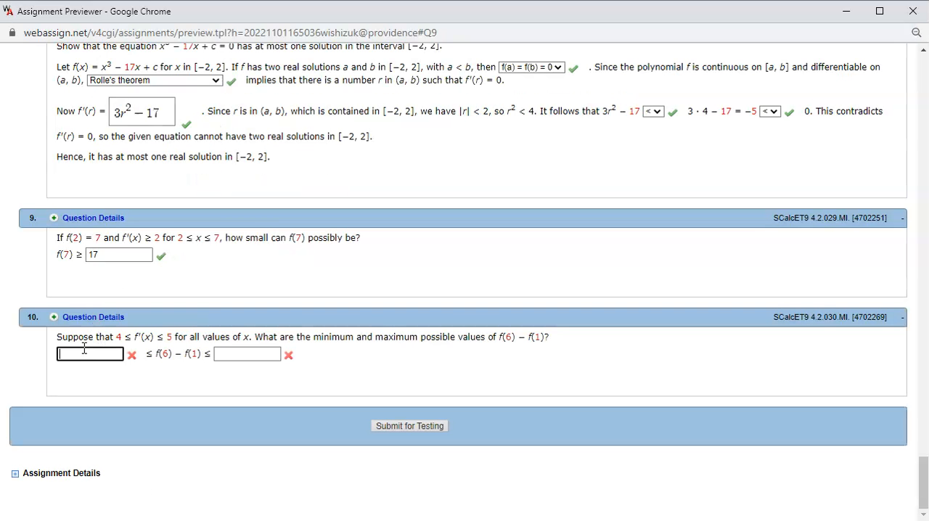
text(20)
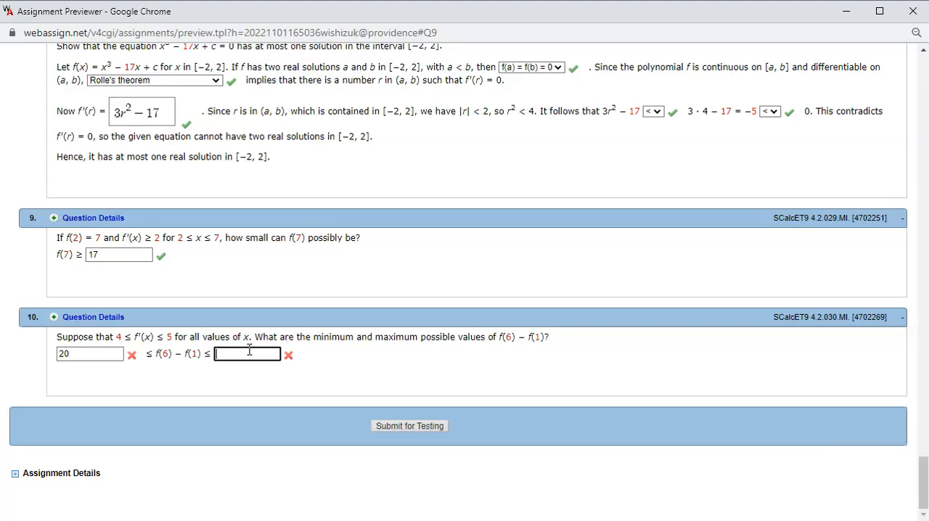
text(25)
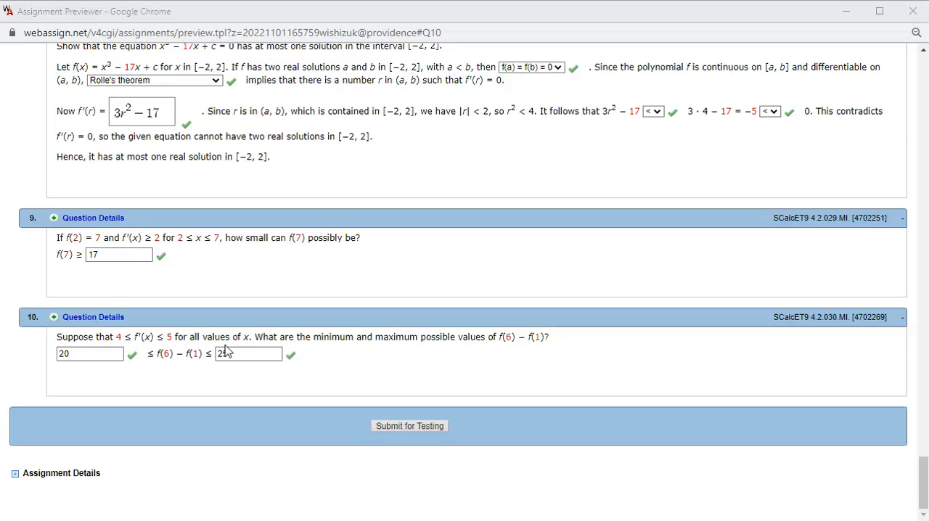
text(25)
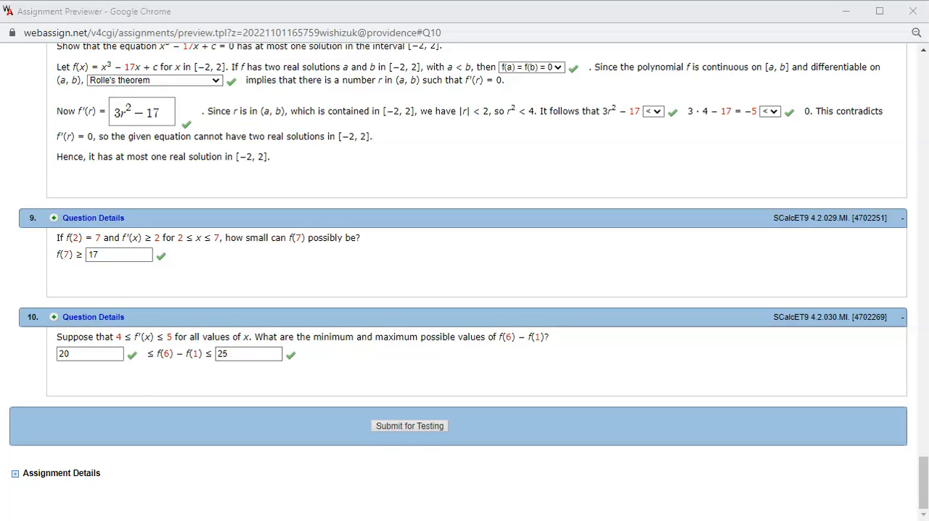